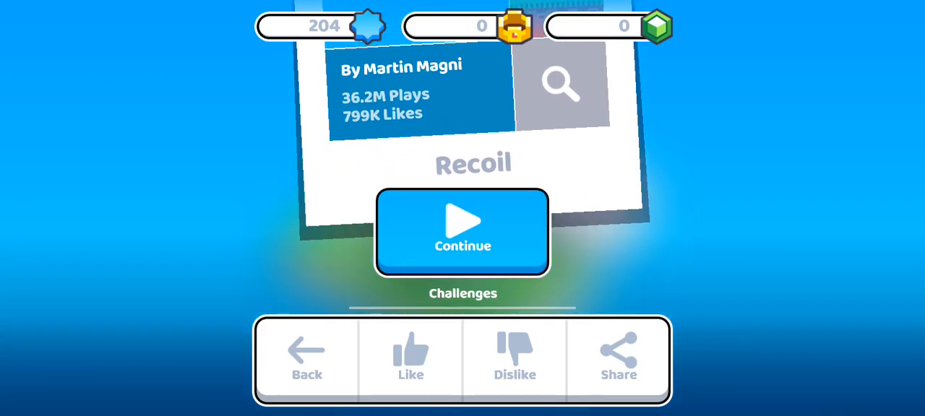
pyautogui.click(463, 231)
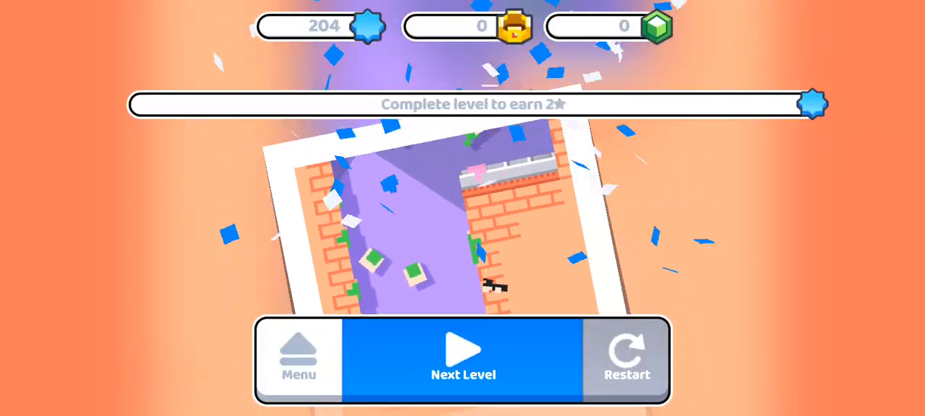
pyautogui.click(463, 355)
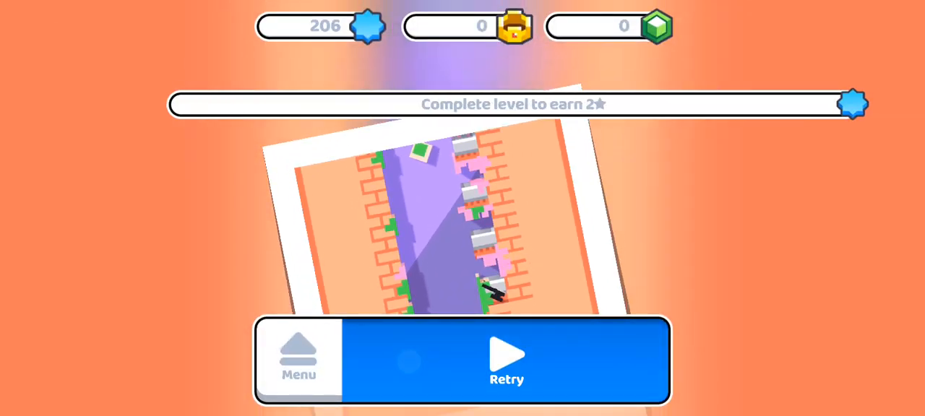
pyautogui.click(507, 362)
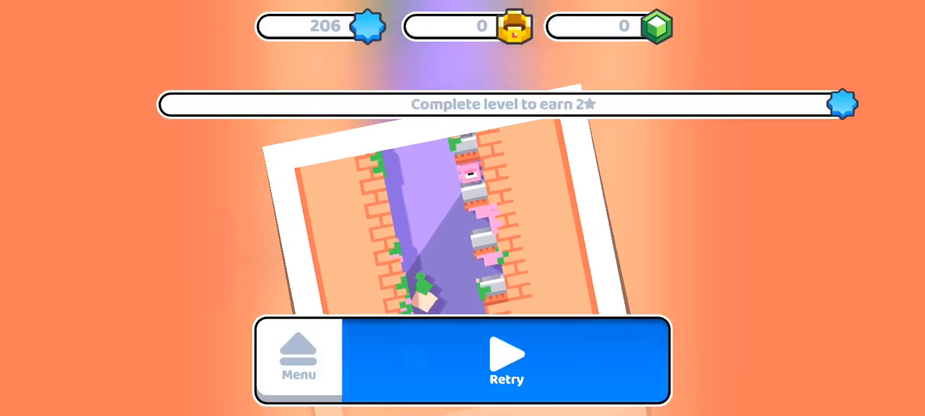
pyautogui.click(506, 362)
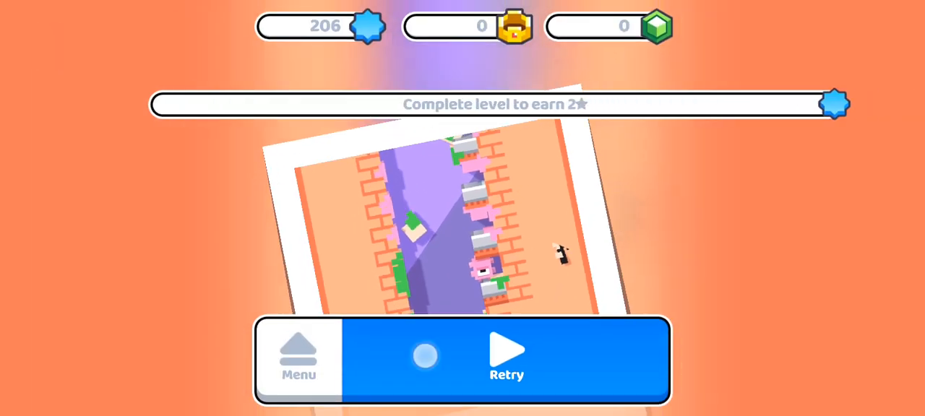
pyautogui.click(507, 358)
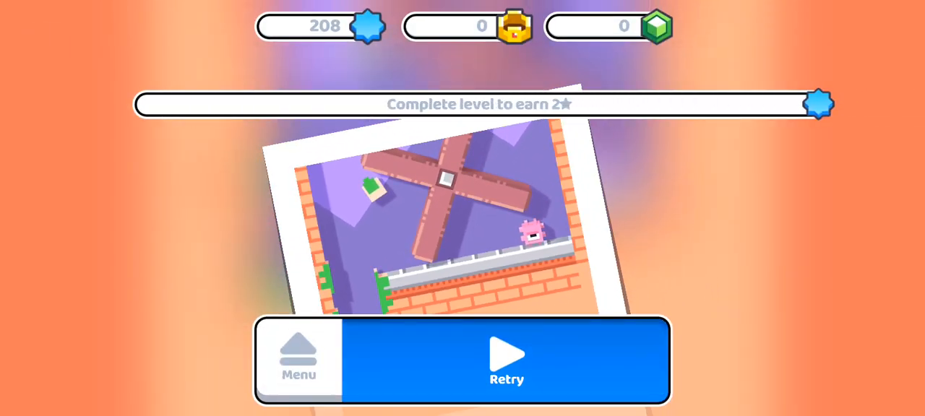
pyautogui.click(506, 360)
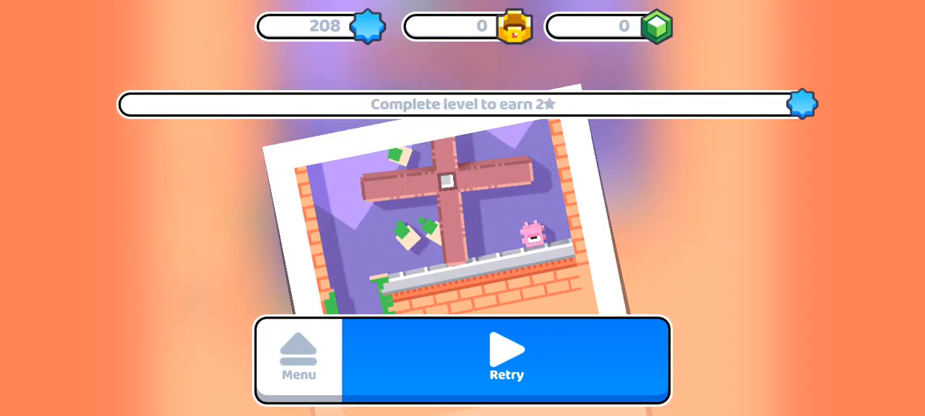
pyautogui.click(507, 360)
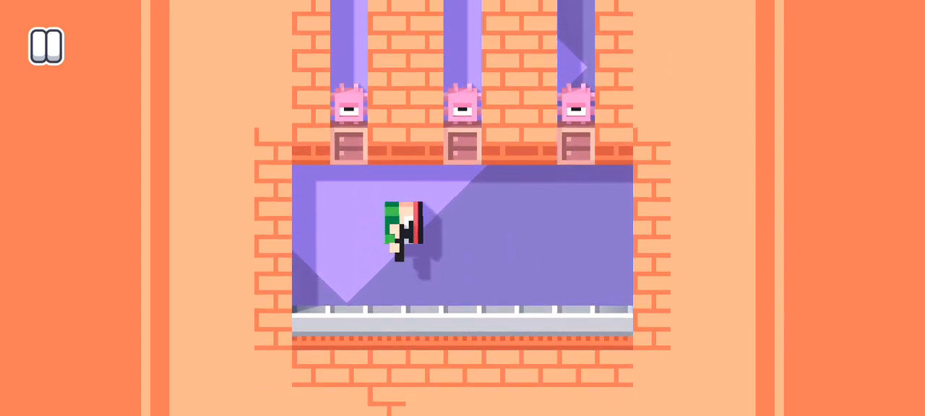
pyautogui.click(45, 46)
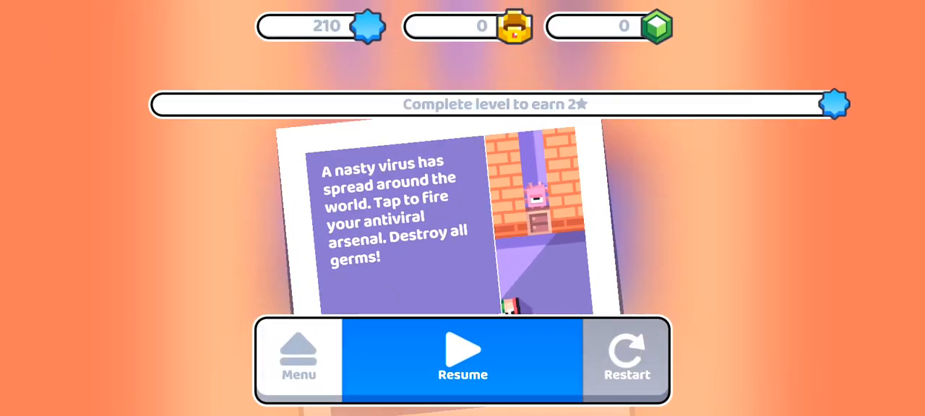
pyautogui.click(463, 358)
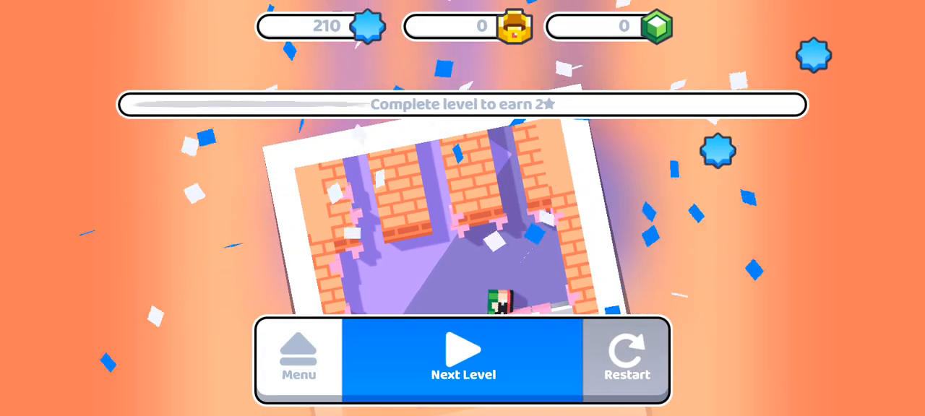
pyautogui.click(463, 360)
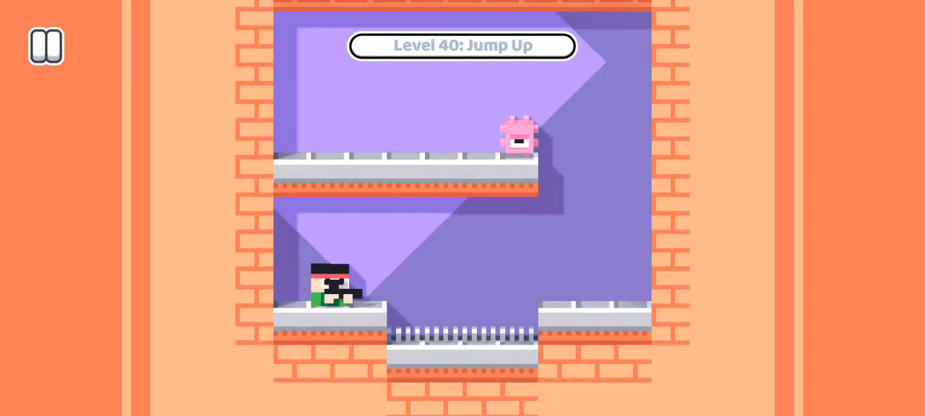